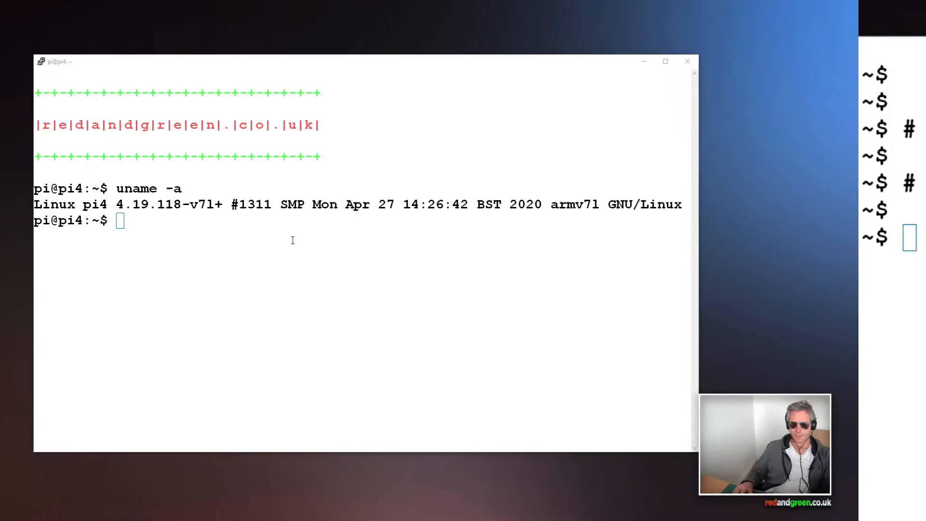
Run cat /proc/device-tree/model to print the board model, Raspberry Pi 4 Model B Rev 1.2
double_click(147, 188)
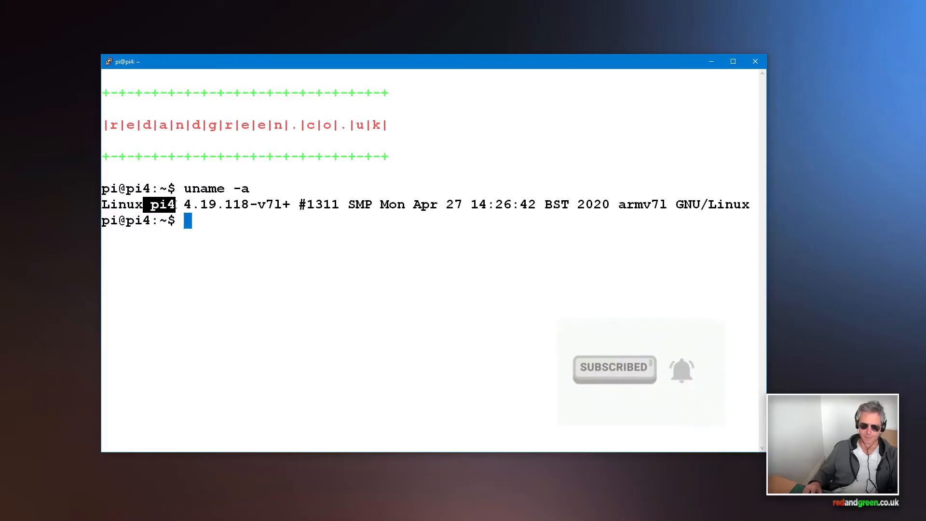
text(cat /proc/device-tree/model)
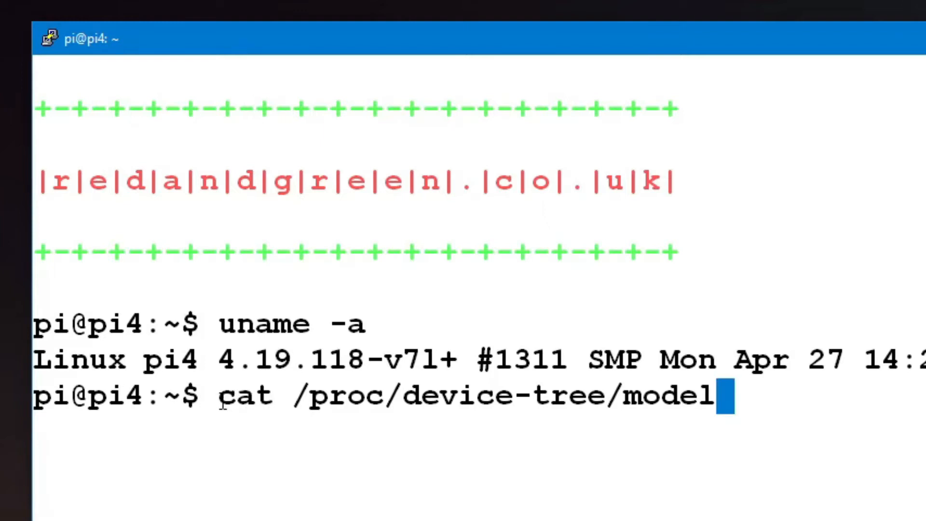
double_click(242, 394)
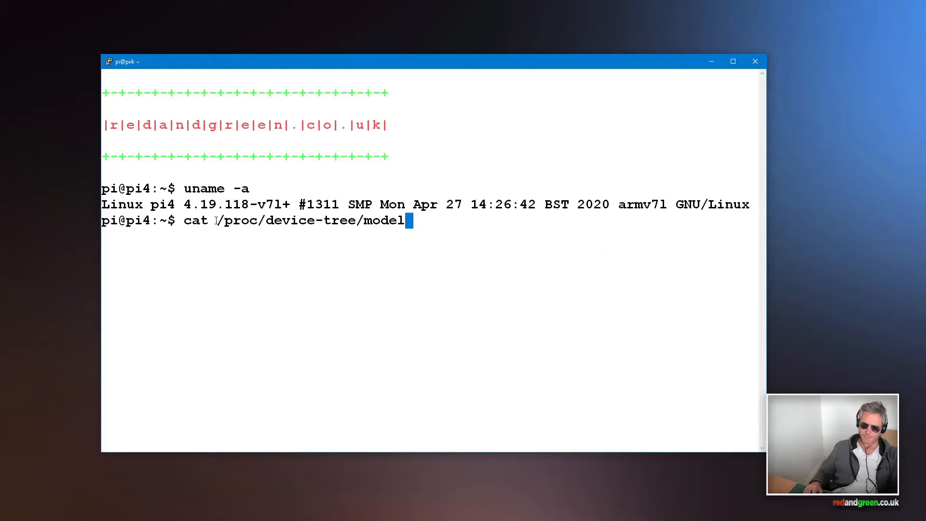
double_click(233, 220)
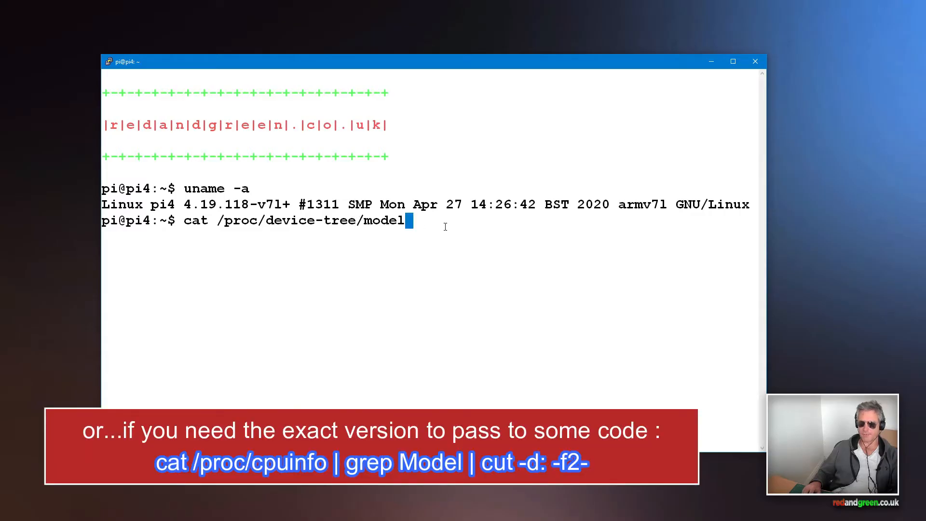
key(Return)
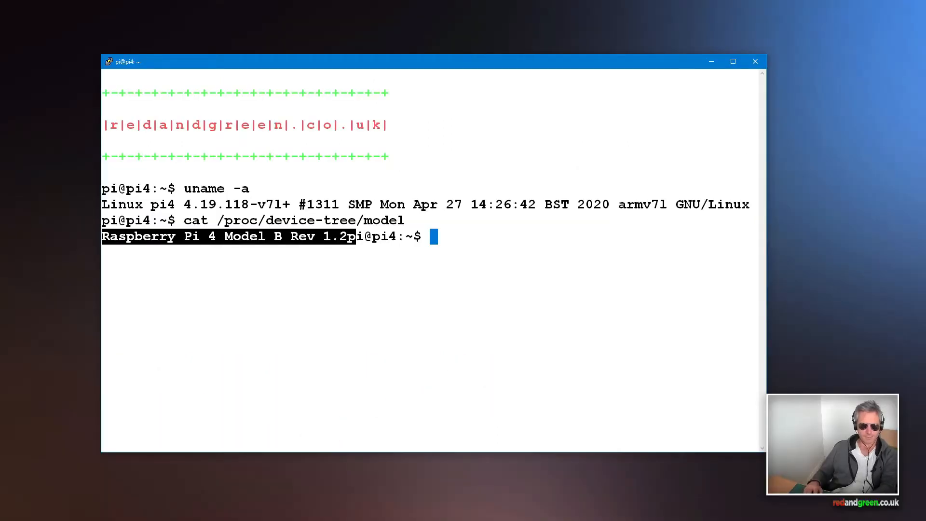
key(Return)
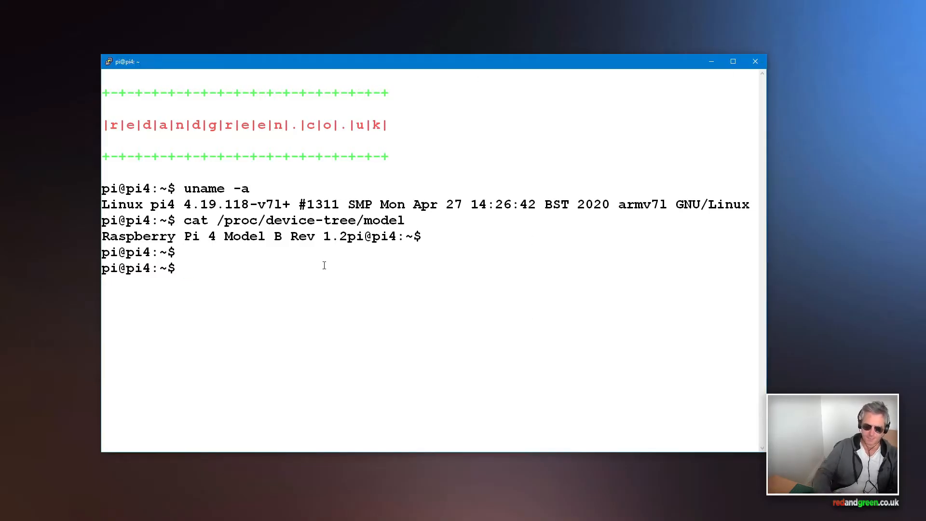
Run pinout in a maximized window and scroll through the Pi 4B board diagram and 40-pin header layout
text(pinout)
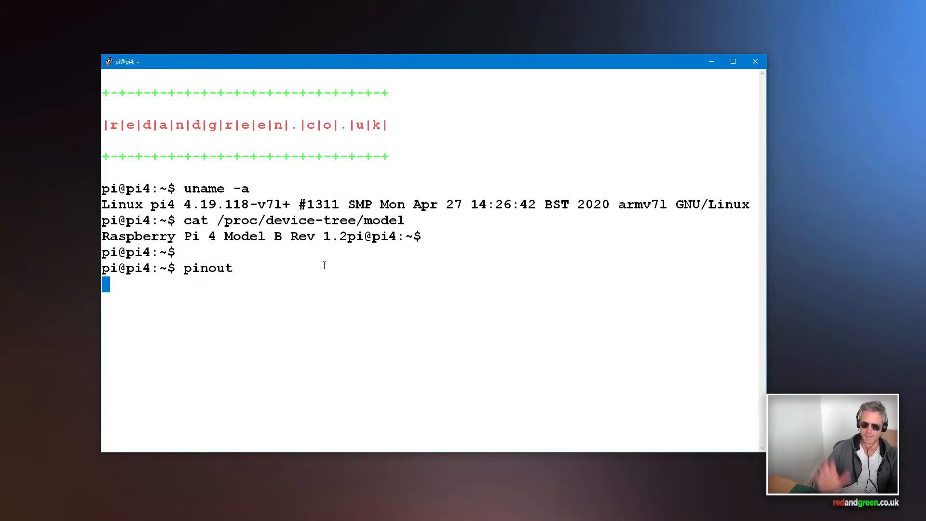
key(Return)
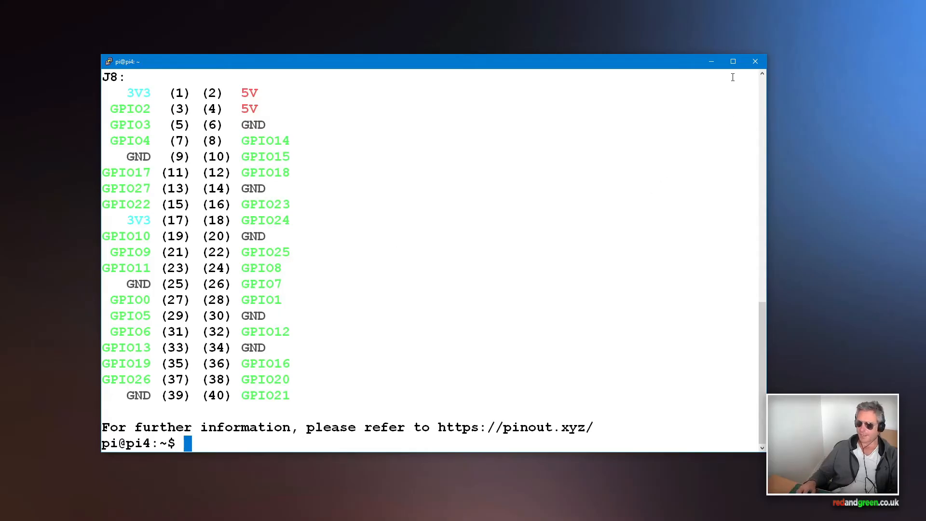
click(733, 61)
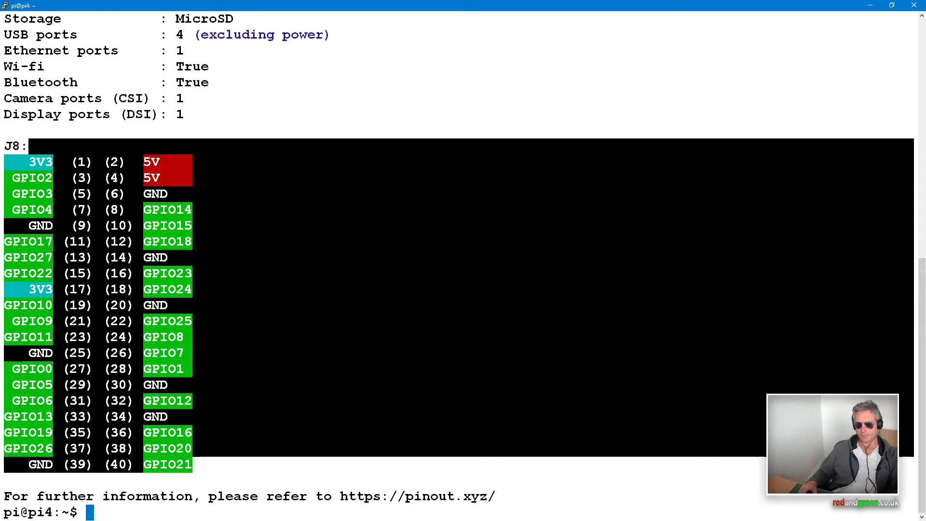
scroll(up, 3)
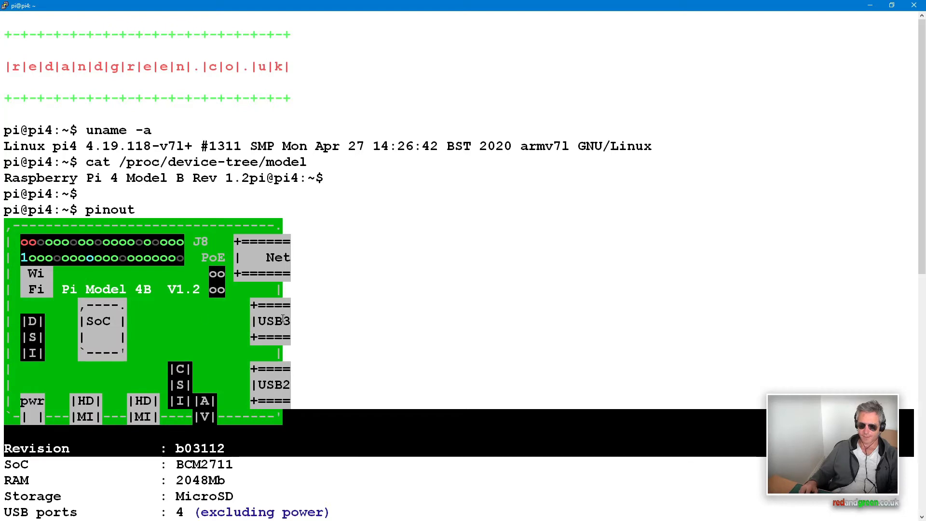
scroll(down, 3)
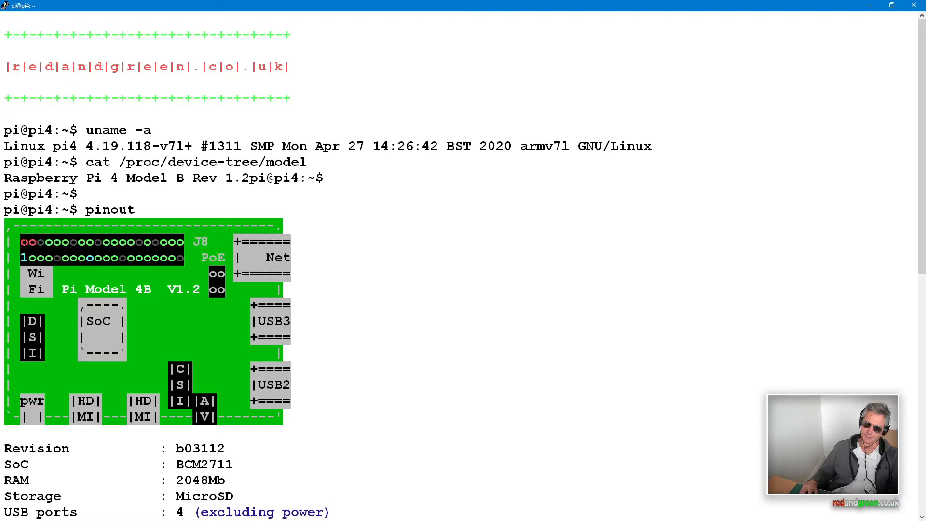
scroll(down, 3)
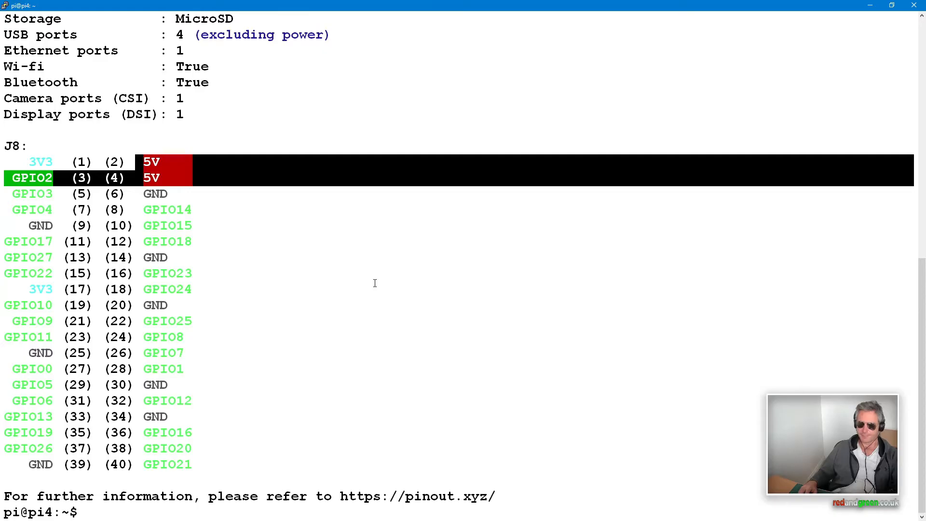
mouse_move(312, 258)
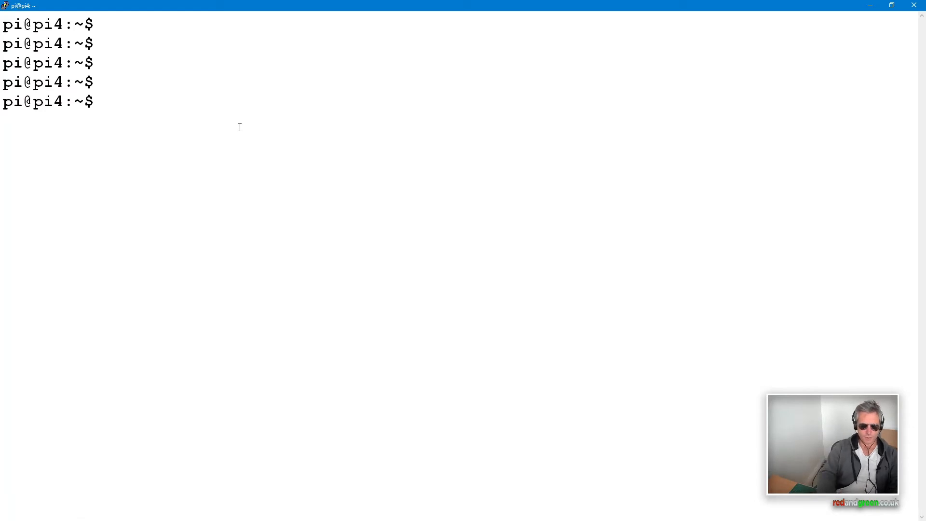
Run sudo raspi-config to launch the configuration tool's main menu
text(s)
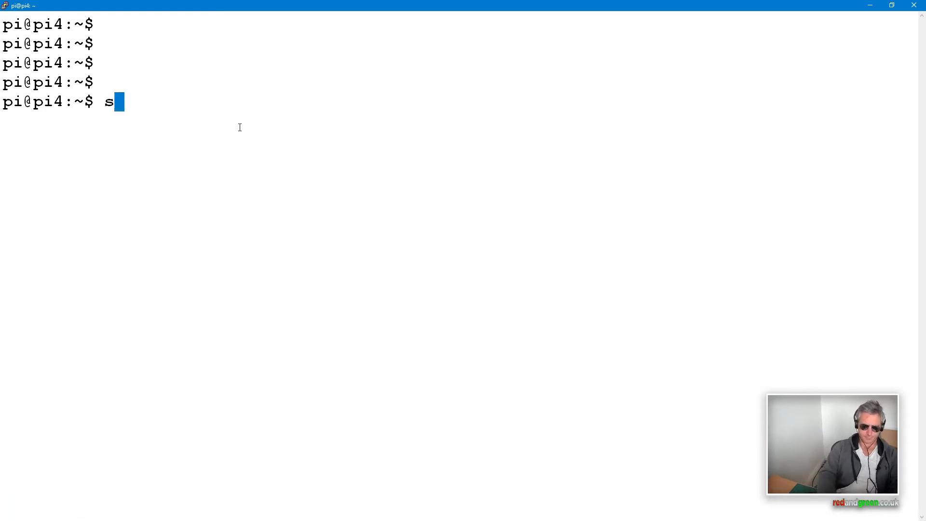
text(u)
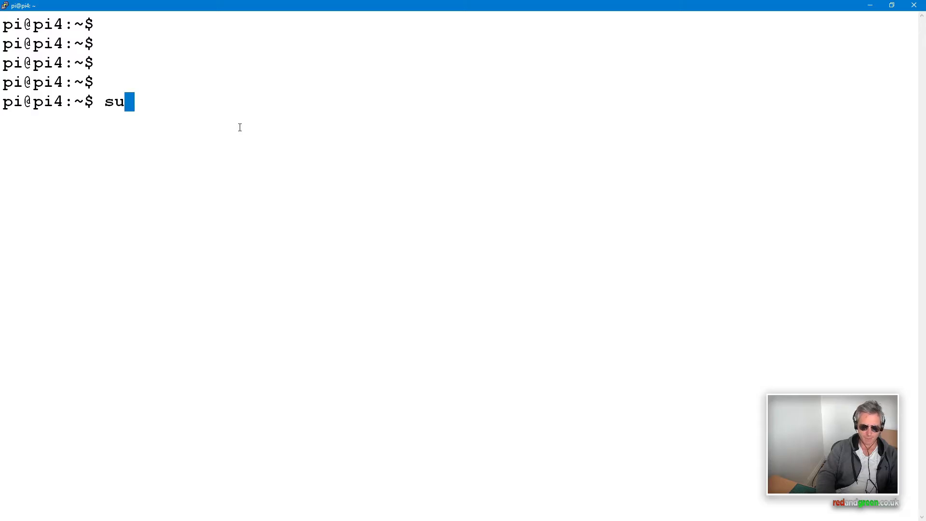
text(do raspi-c)
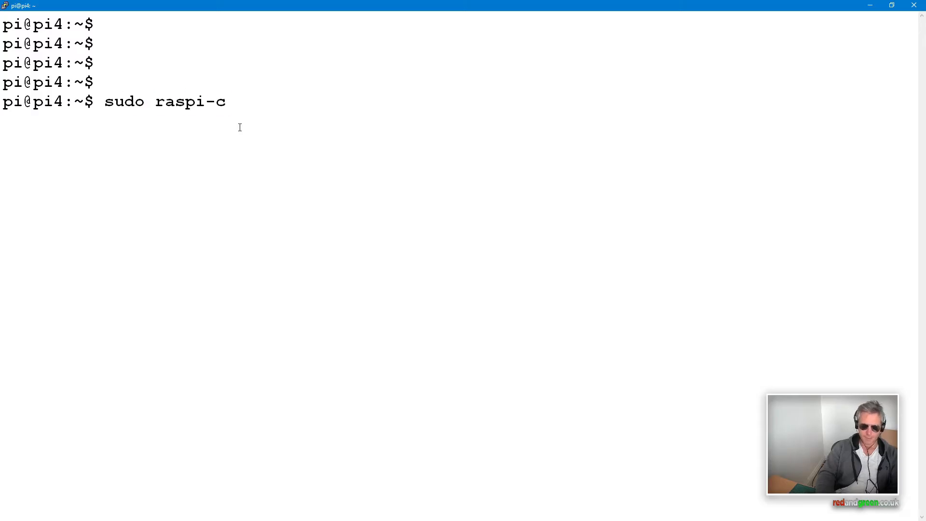
text(onfig)
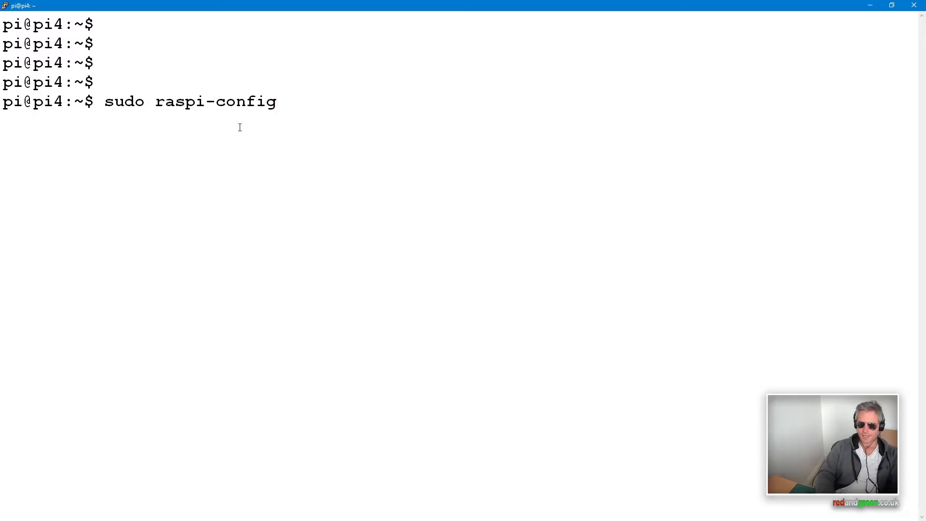
key(Return)
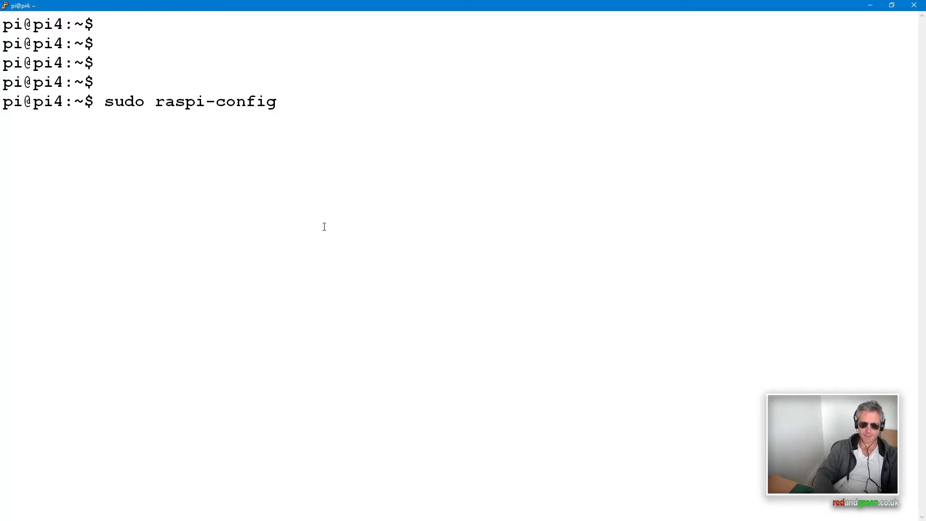
key(Return)
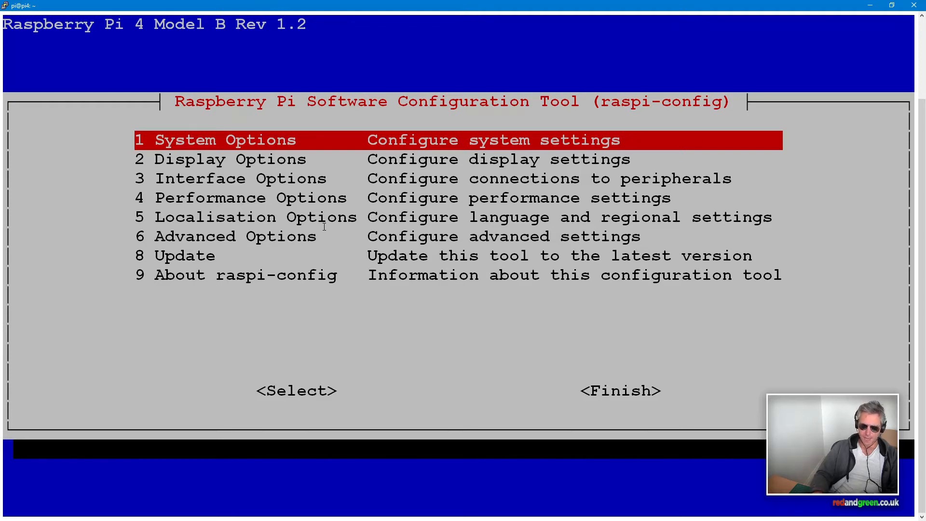
In Interface Options, enable the serial port hardware while refusing a login shell over serial
key(Down)
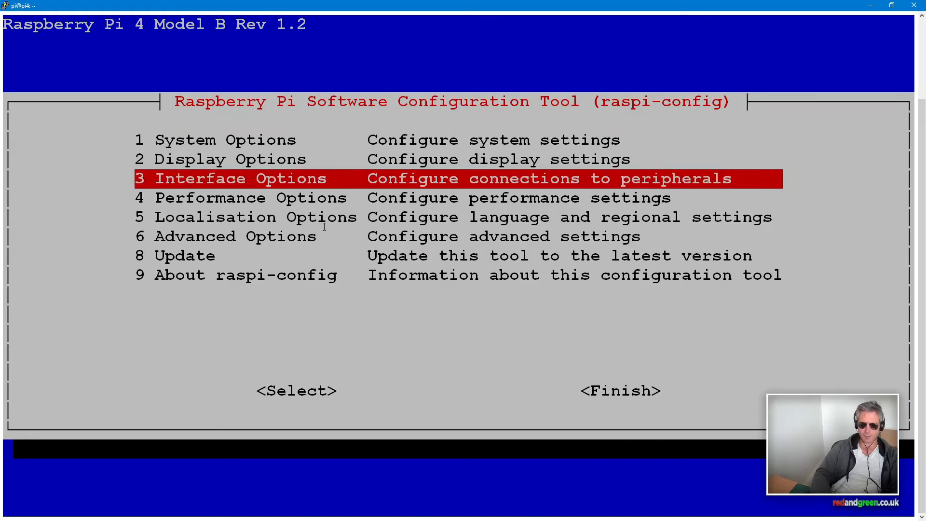
key(Return)
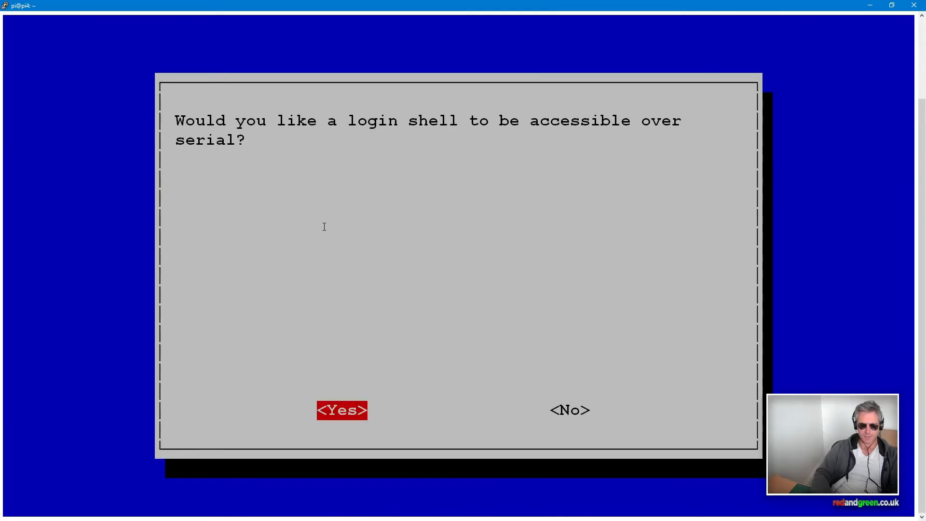
key(Tab)
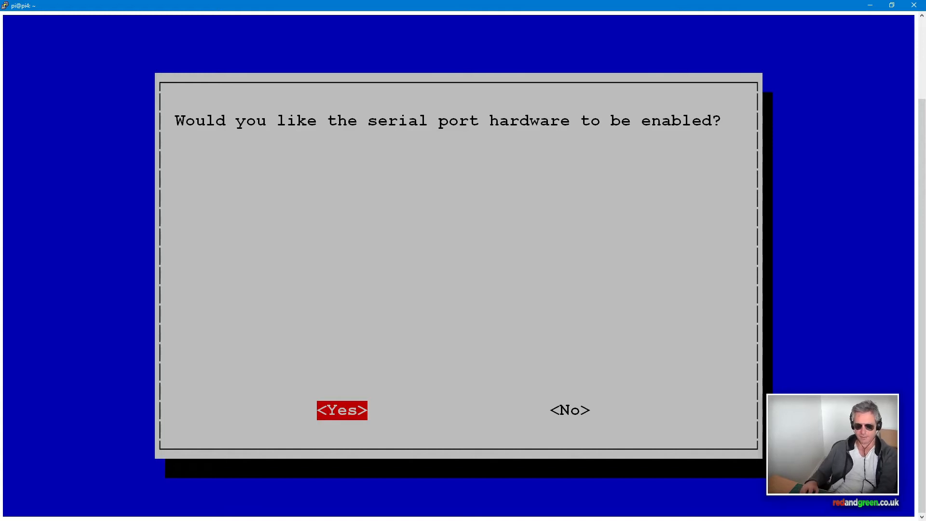
click(342, 410)
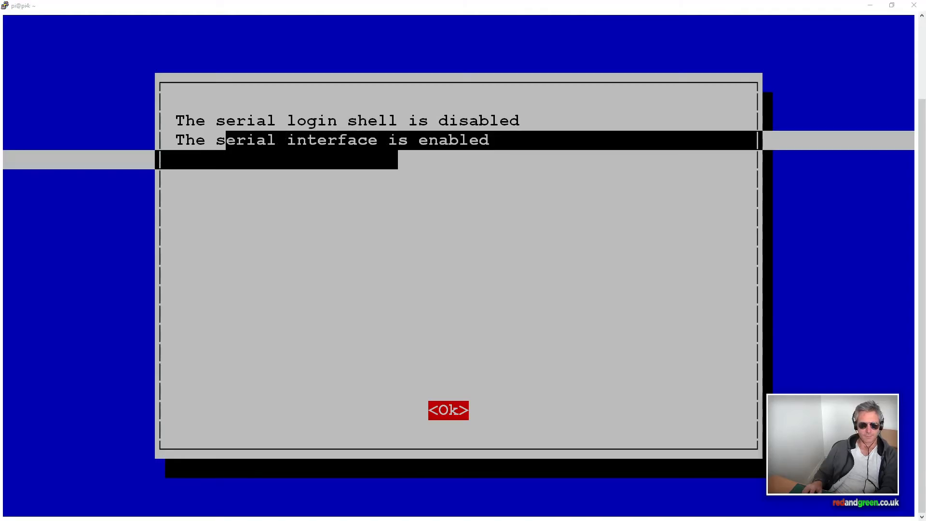
click(447, 410)
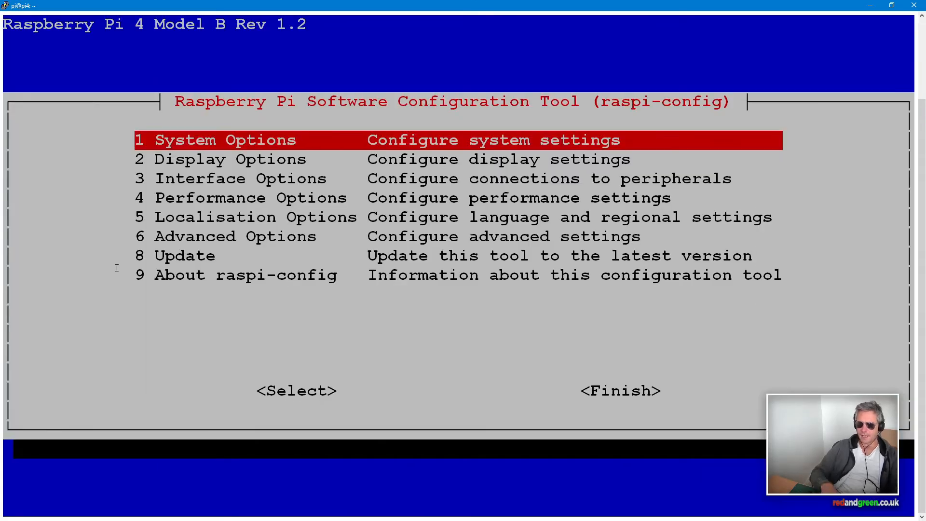
Confirm rebooting the Pi now and dismiss PuTTY's connection-closed error
key(Tab)
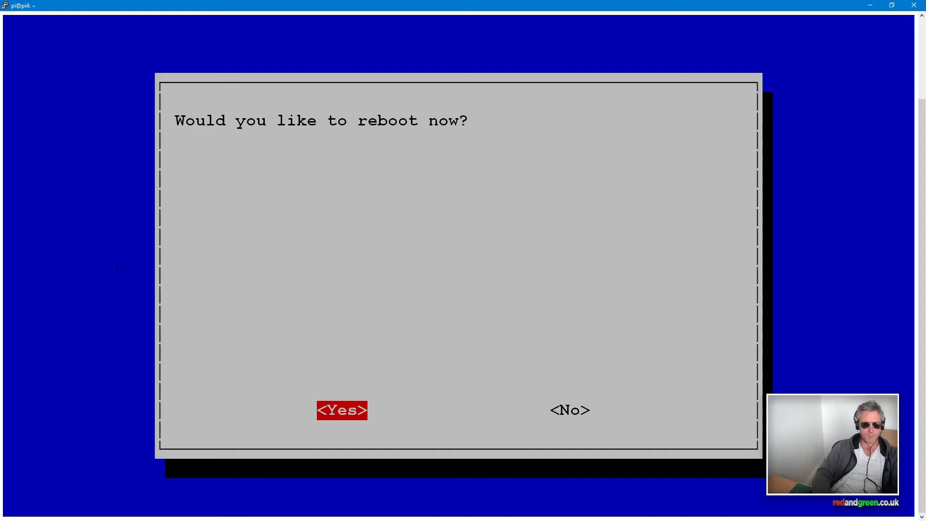
click(341, 410)
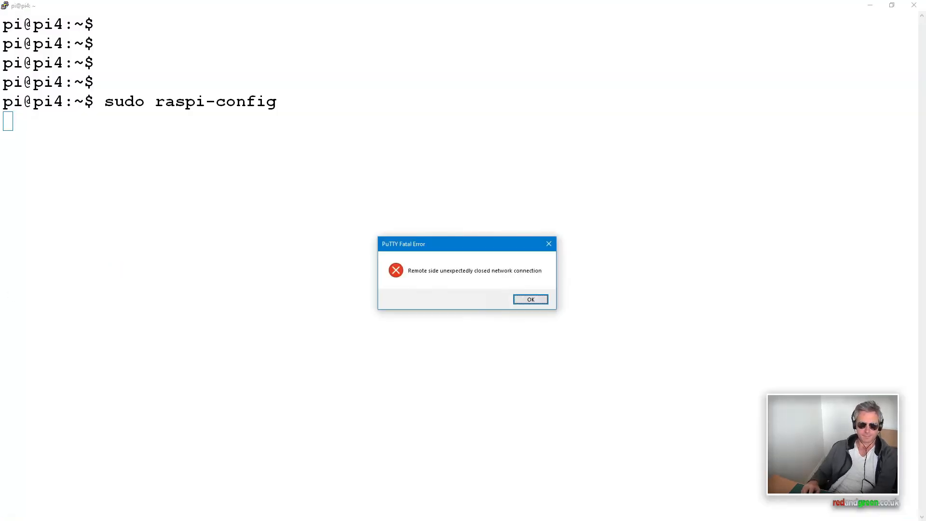
click(530, 299)
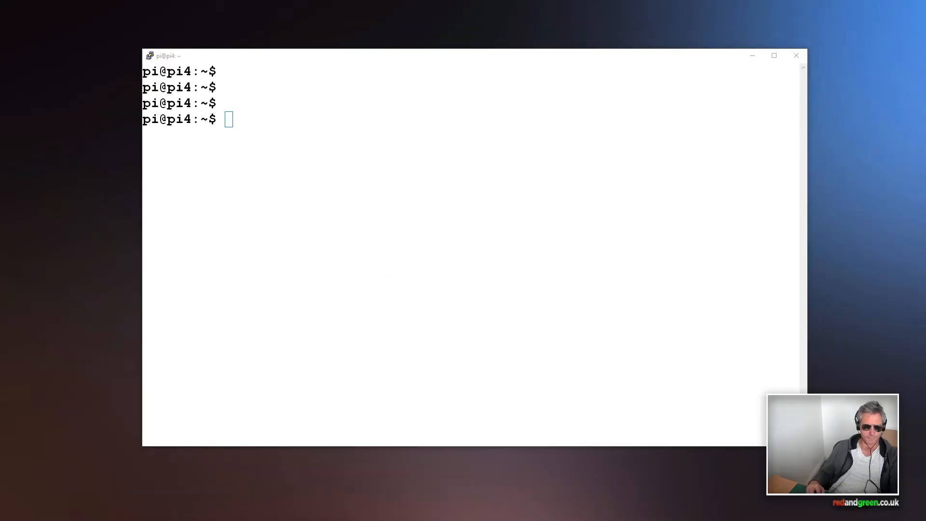
Run tail /boot/config.txt in the reconnected shell to confirm enable_uart=1, then start typing ls -l /dev/t*
click(355, 195)
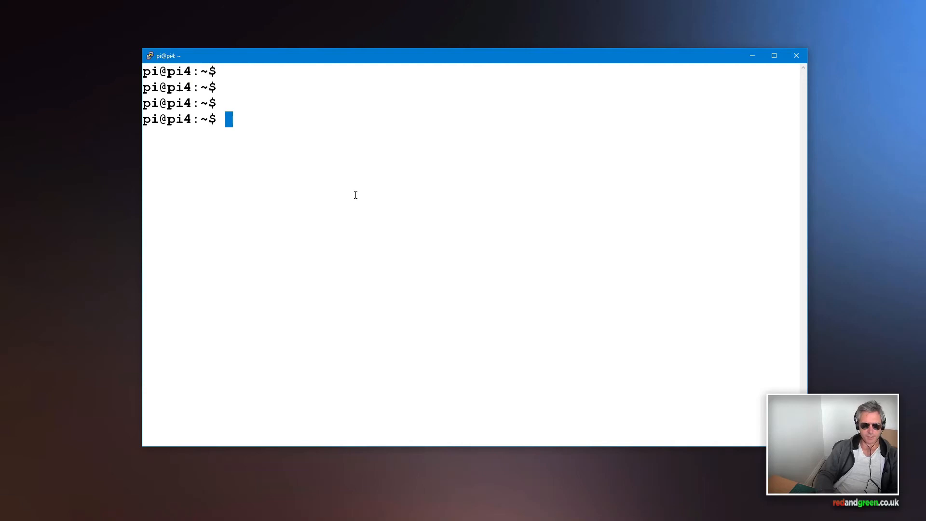
text(tail /boot/config.txt)
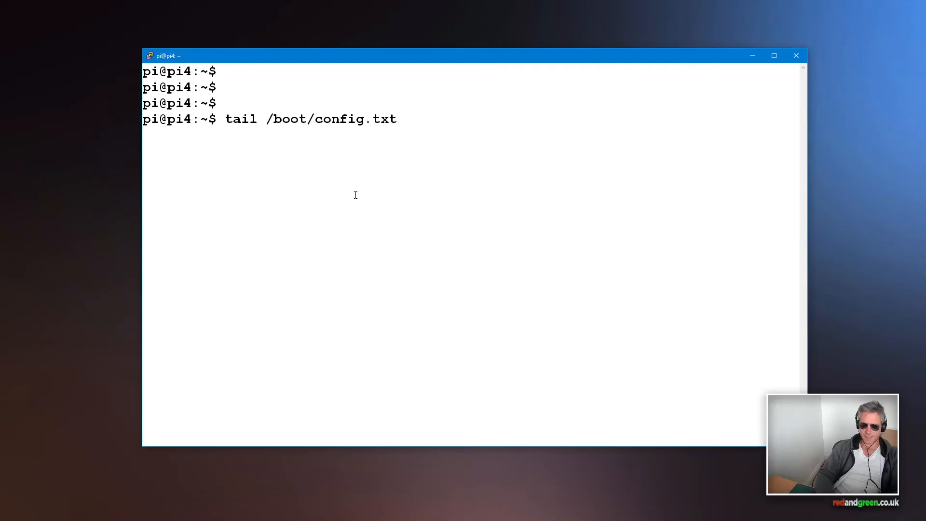
key(Return)
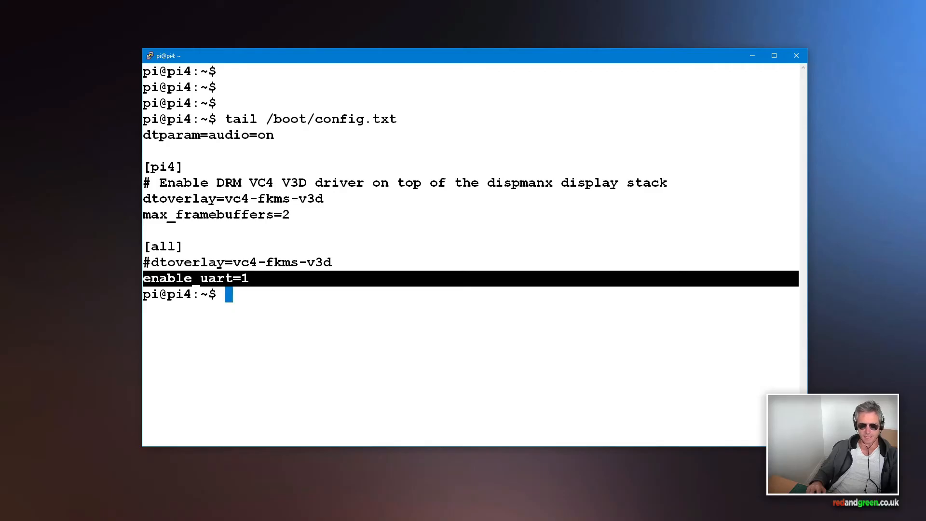
text(ls -l /dev/t*)
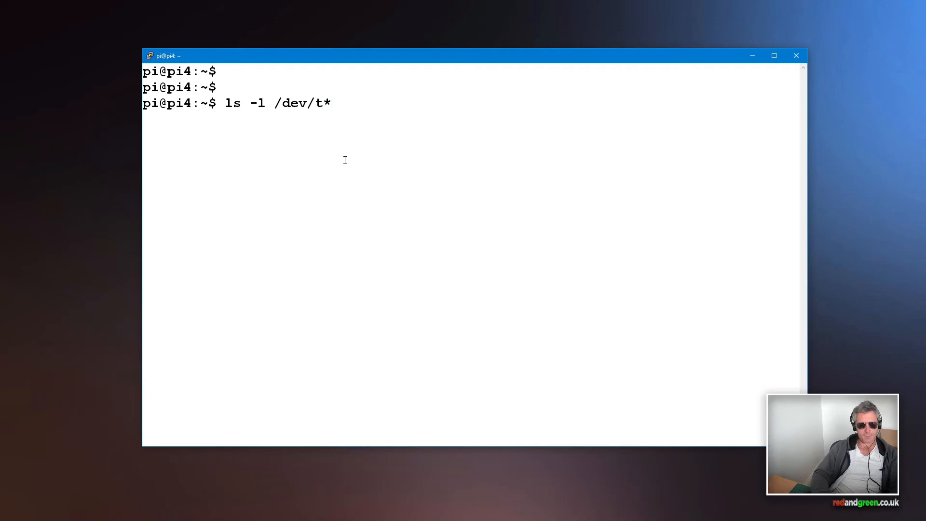
Run ls -l /dev/t* and pick out ttyS0 among the listed serial devices
key(Return)
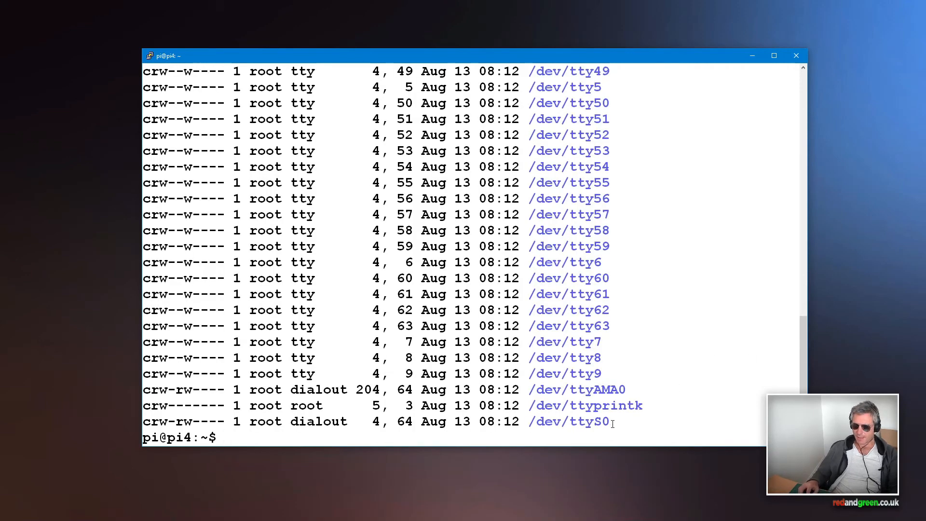
double_click(587, 422)
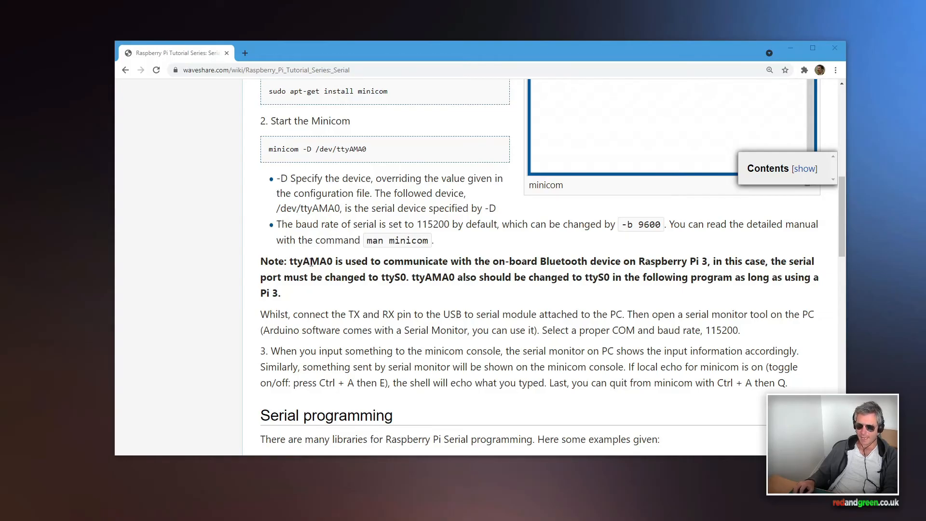
Scroll the Waveshare serial tutorial down to its Use Minicom for Serial debugging section
double_click(338, 262)
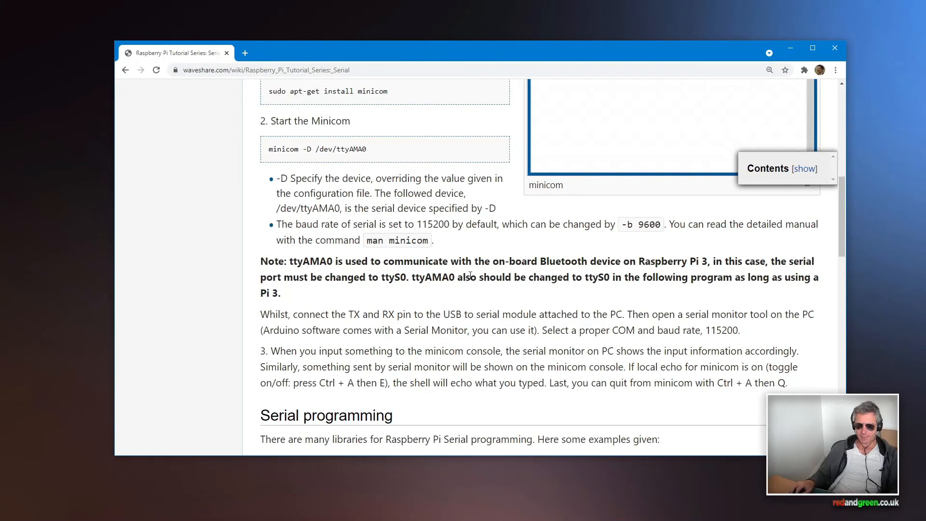
double_click(602, 277)
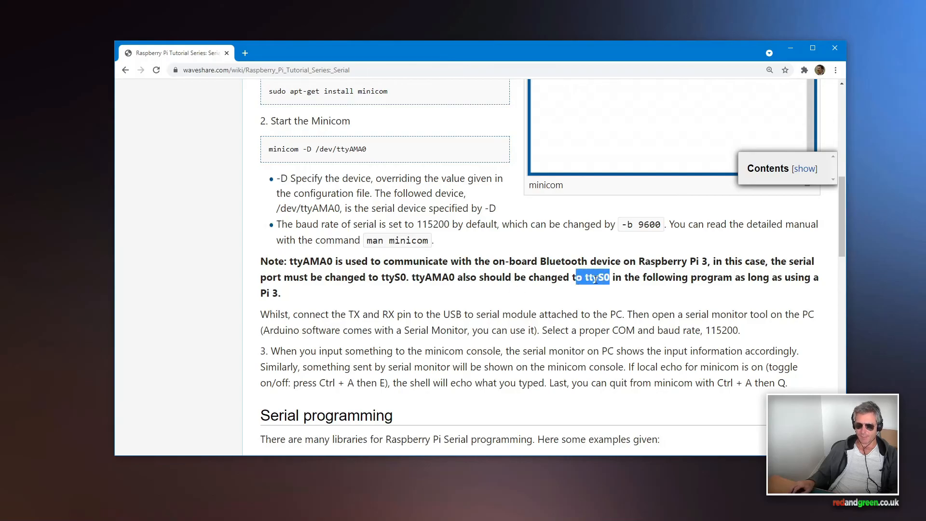
scroll(down, 3)
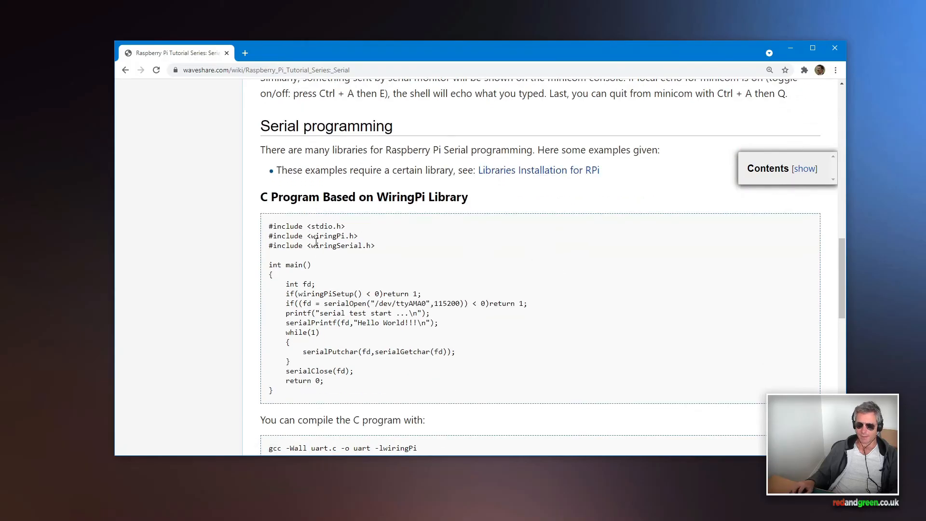
mouse_move(352, 236)
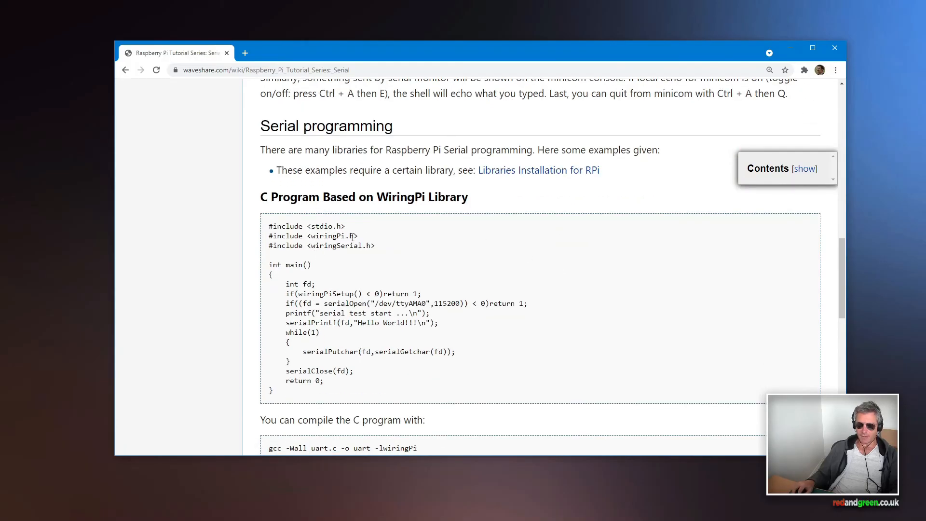
mouse_move(467, 264)
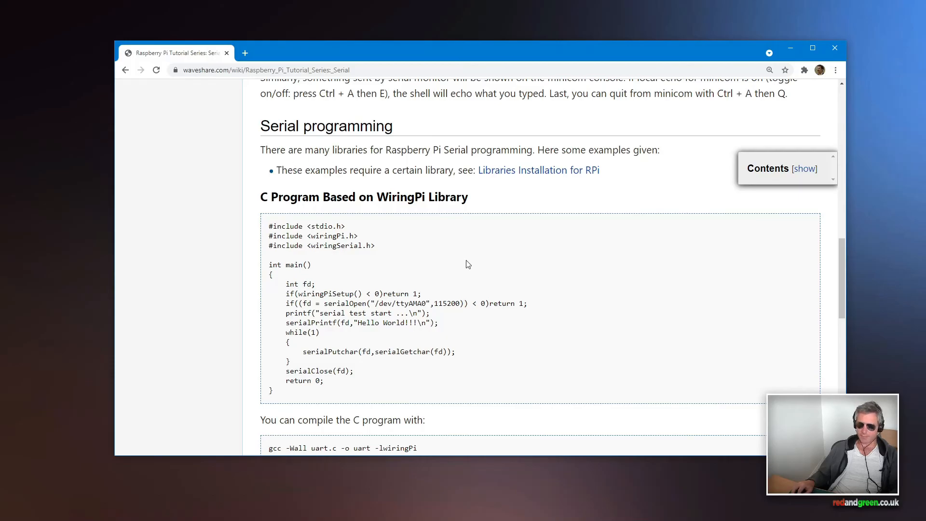
scroll(down, 3)
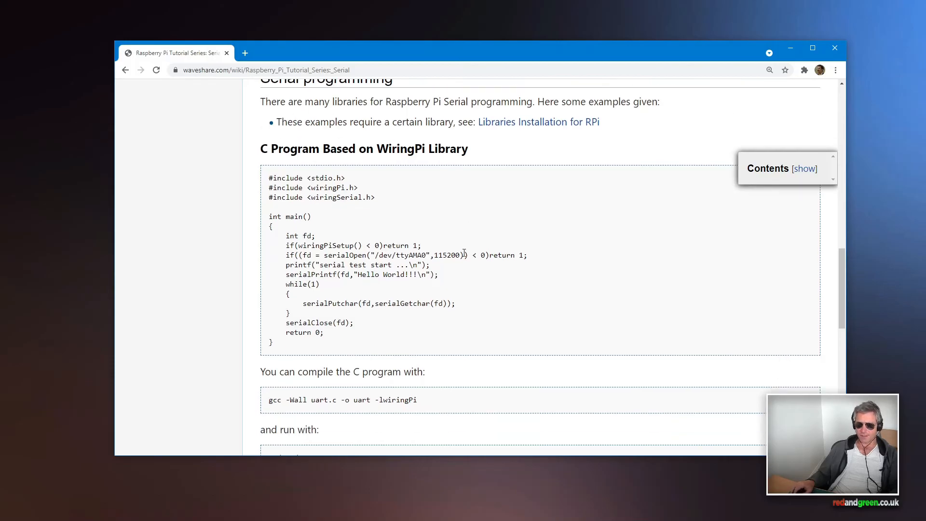
scroll(down, 3)
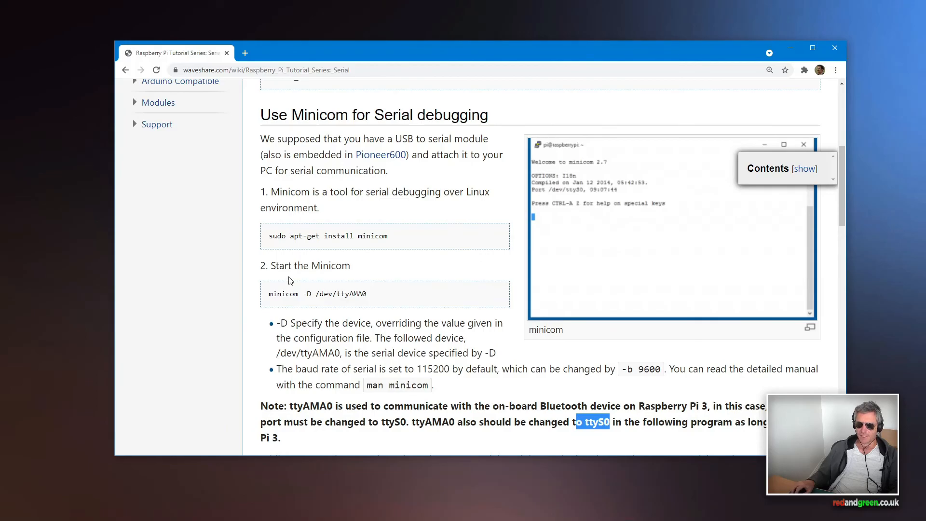
mouse_move(396, 138)
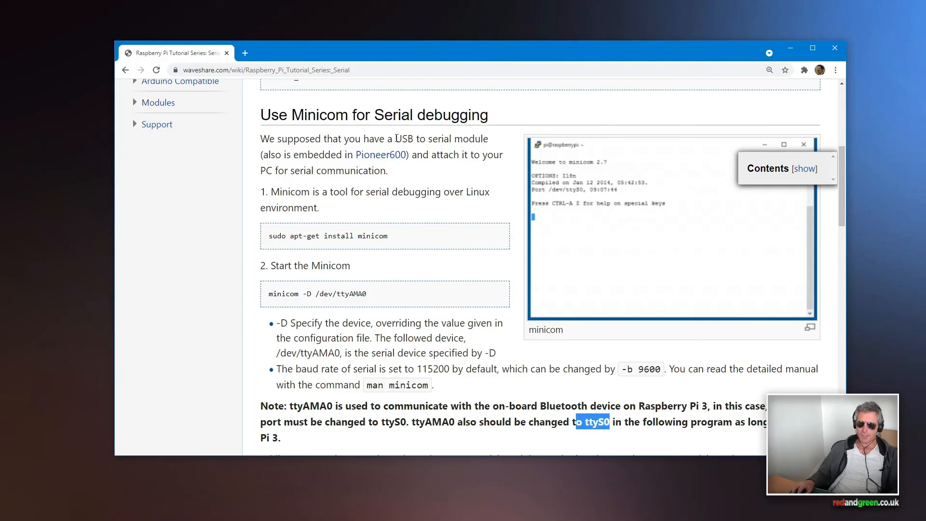
mouse_move(294, 239)
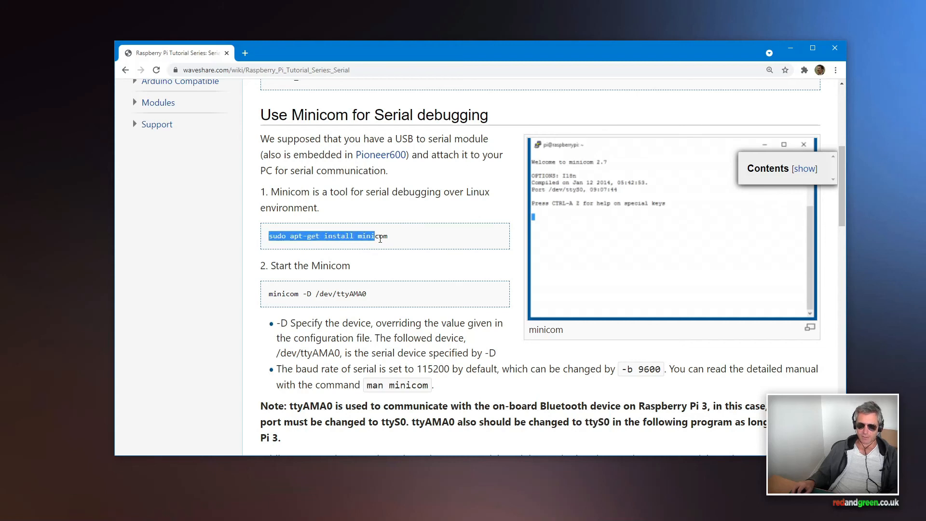
Select the minicom commands and copy the sudo apt-get install minicom line
click(312, 294)
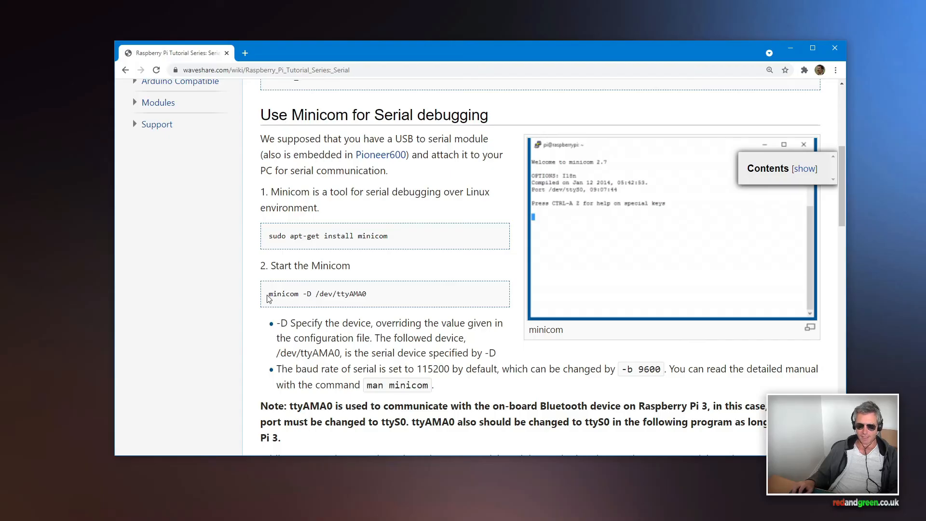
double_click(283, 293)
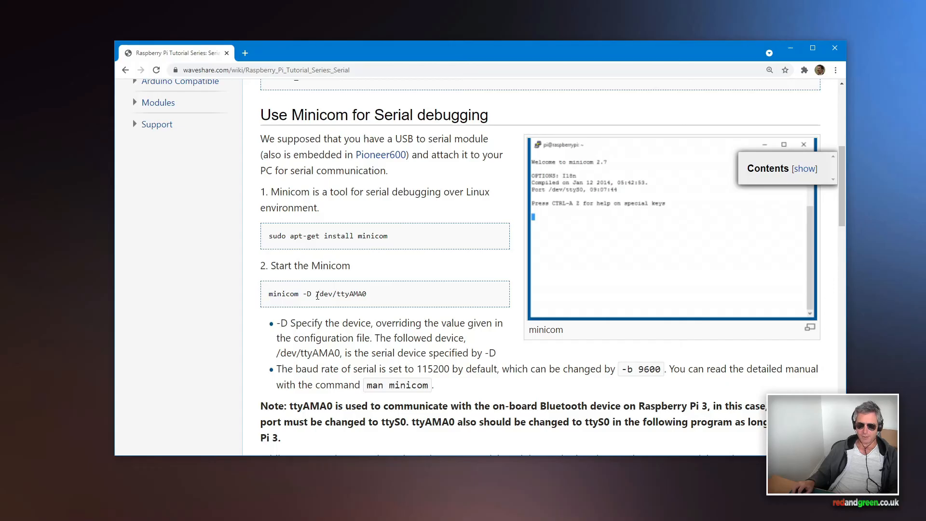
double_click(324, 294)
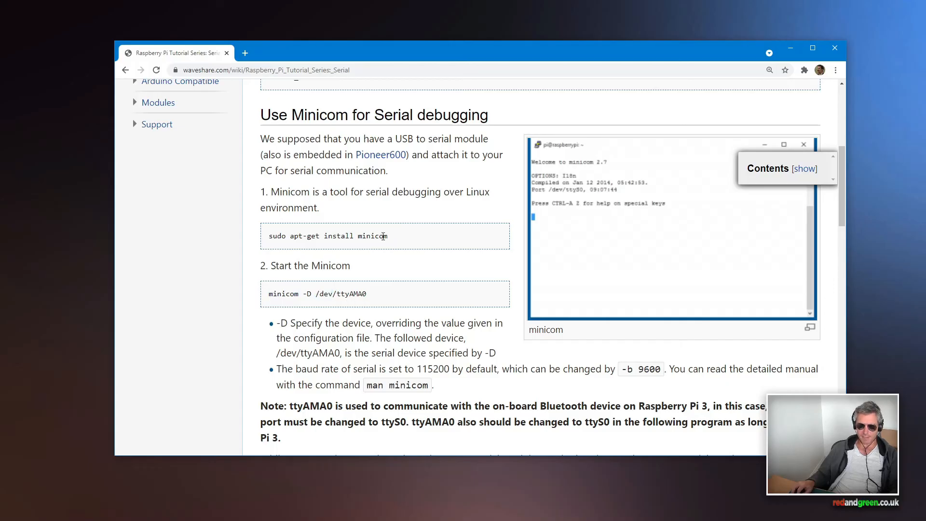
right_click(327, 236)
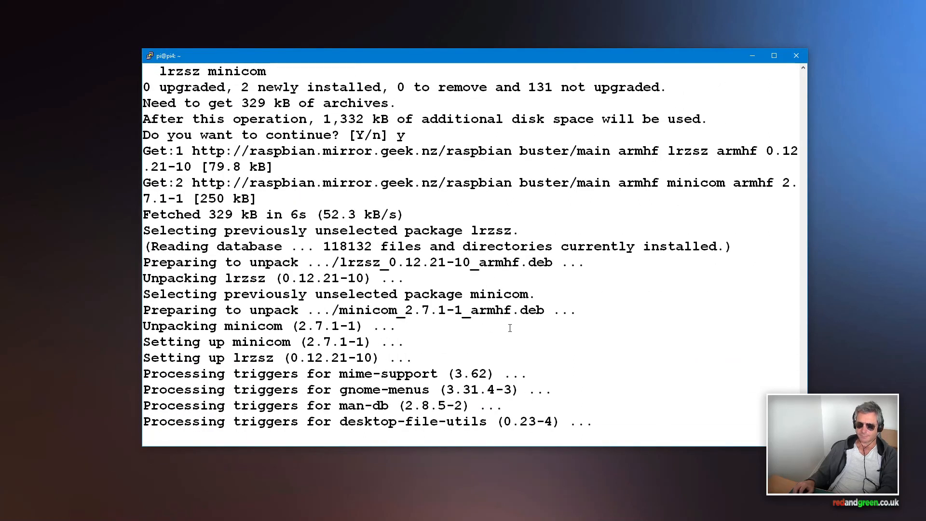
Launch minicom -D /dev/ttyAMA0, reaching its welcome screen on the ttyAMA0 port
text(minicom -D /dev/ttyAMA0)
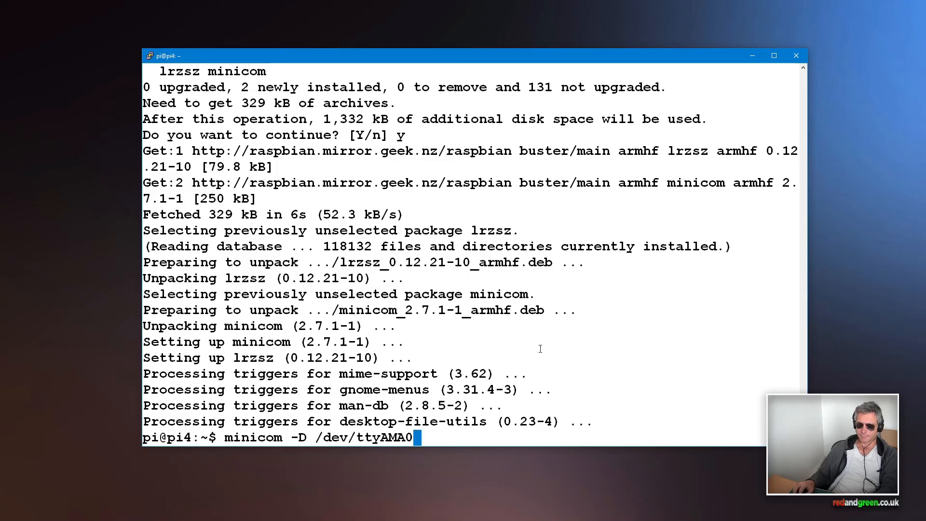
key(Return)
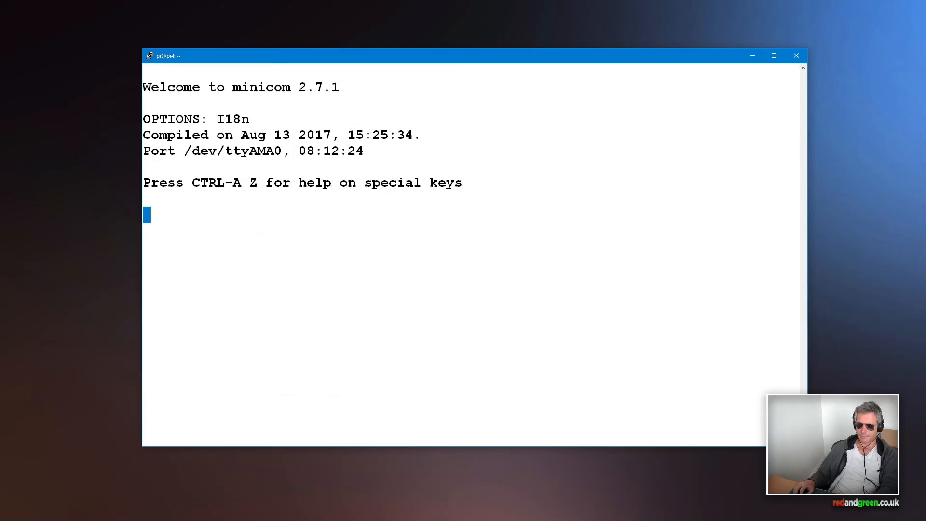
mouse_move(470, 189)
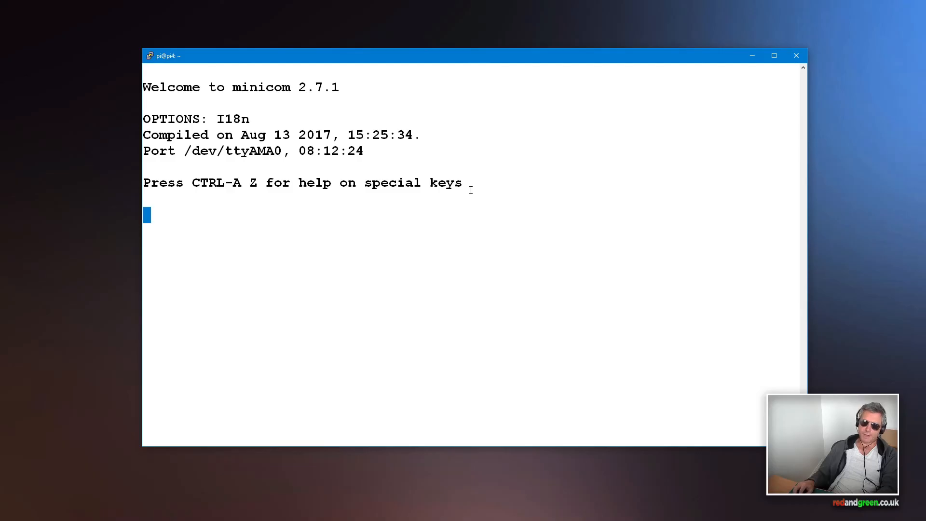